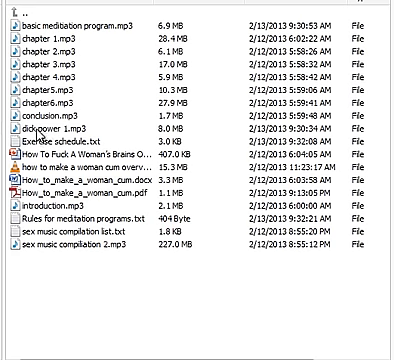
{"action": "mouse_move", "coordinate": [40, 131]}
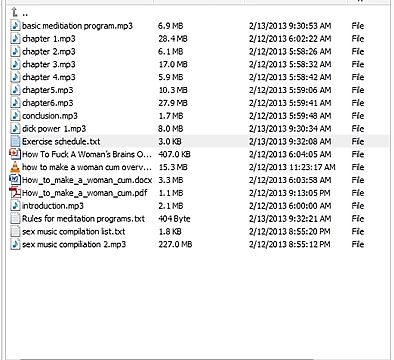
{"action": "mouse_move", "coordinate": [8, 186]}
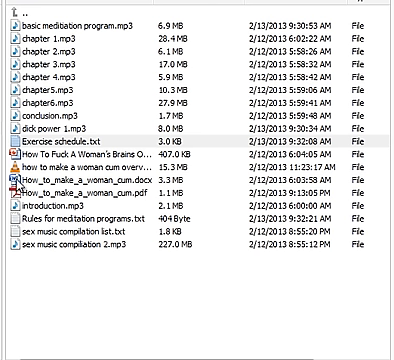